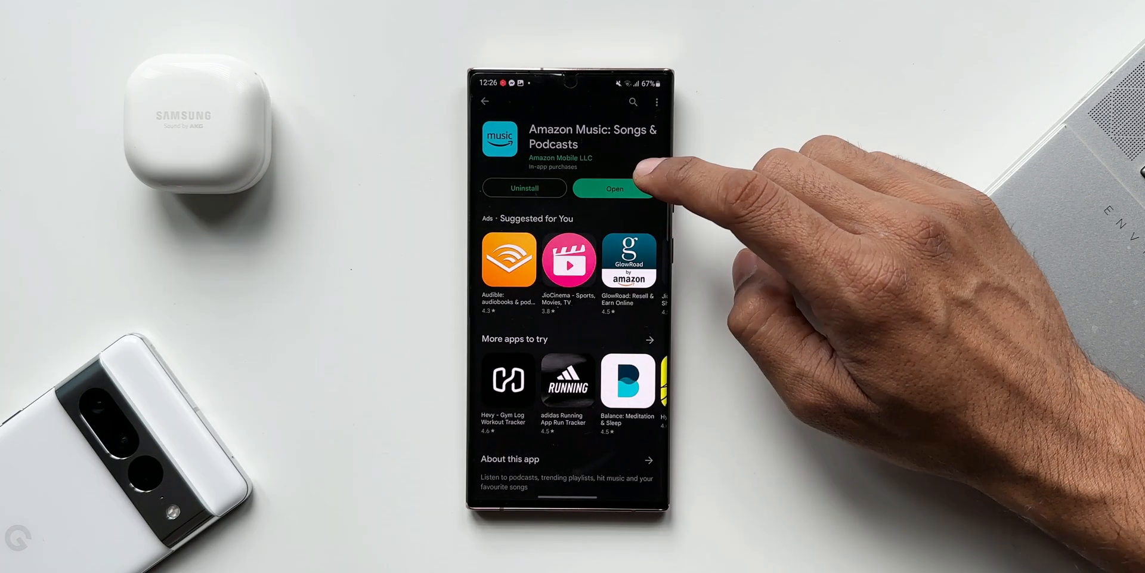
Leave the Amazon Music Play Store listing and bring up Chrome's App info page.
click(613, 188)
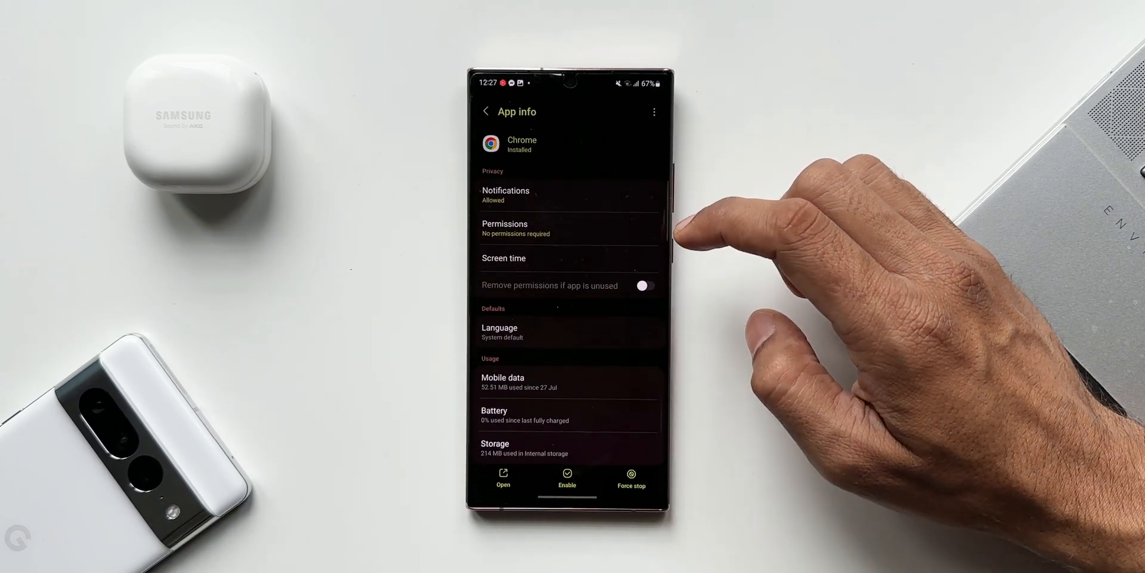
Enable 'Remove permissions if app is unused' for Chrome, then go to Device care.
click(643, 285)
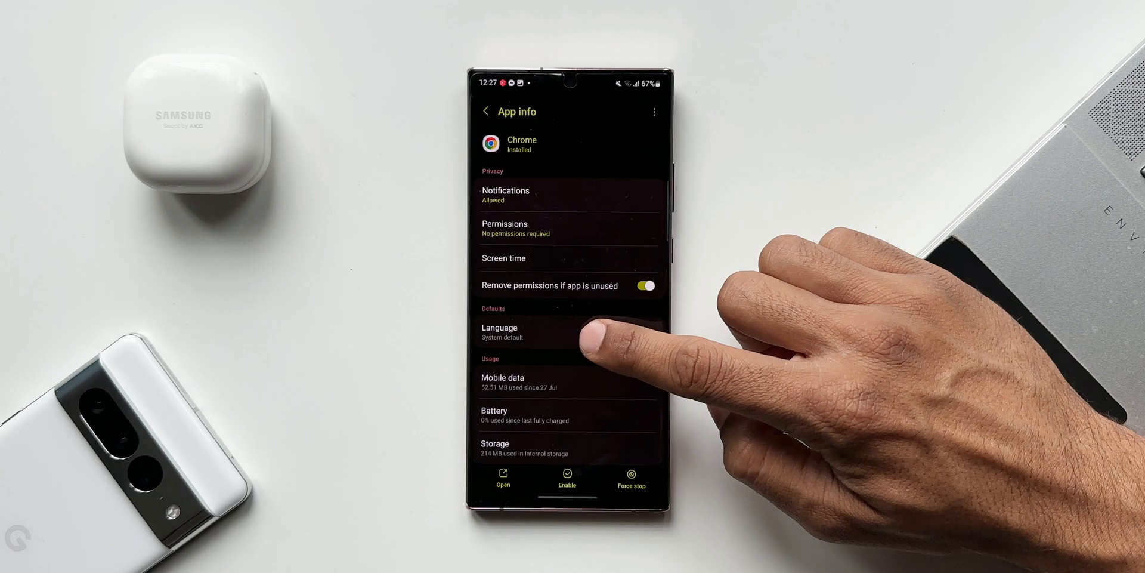
click(500, 331)
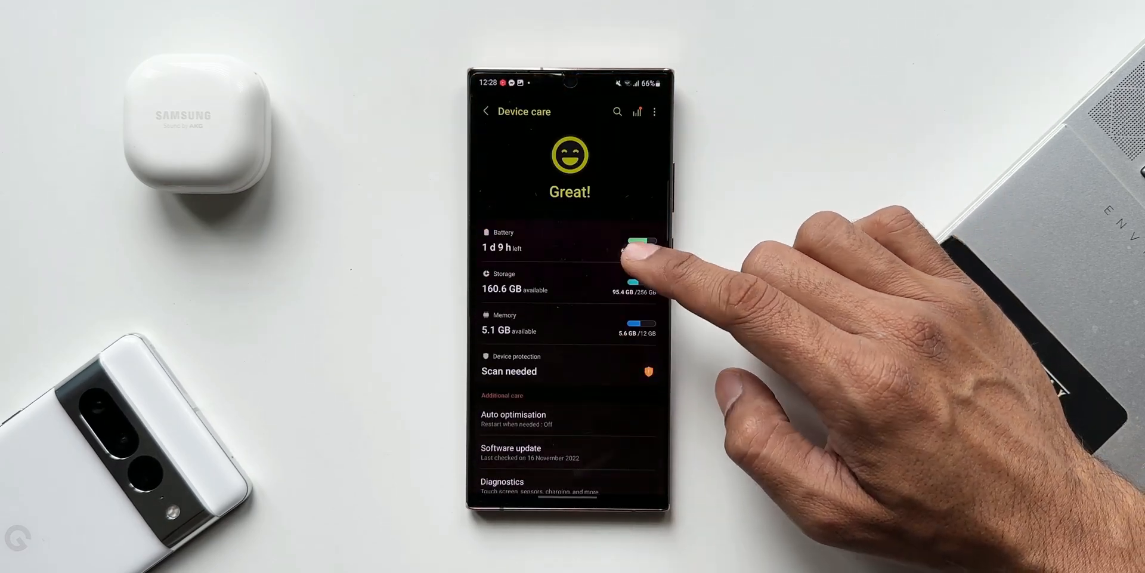
Set RAM Plus virtual memory to 6 GB and answer the restart phone prompt.
click(570, 323)
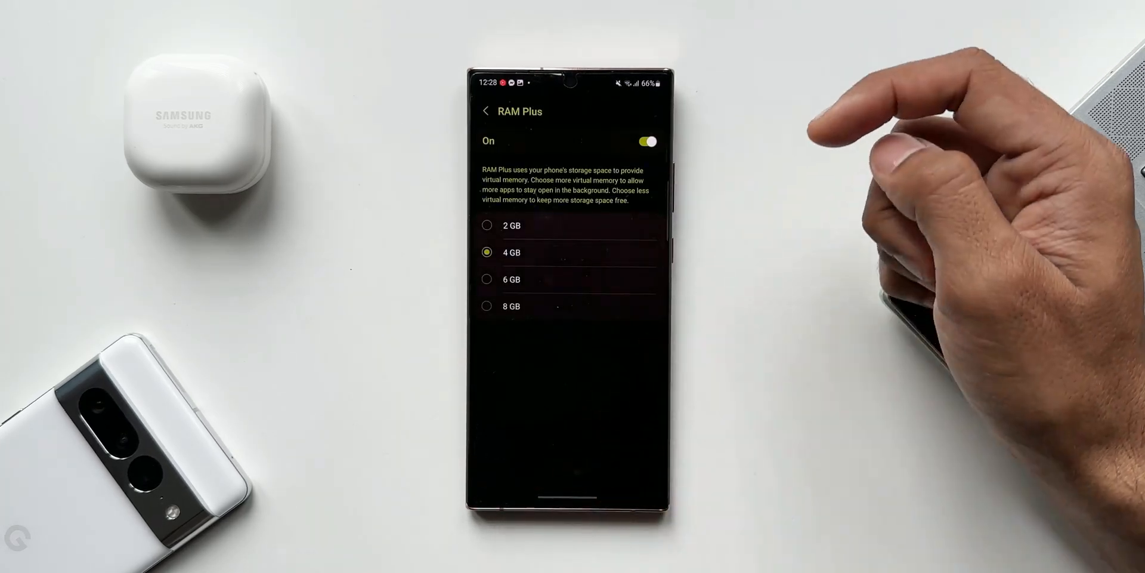
click(488, 225)
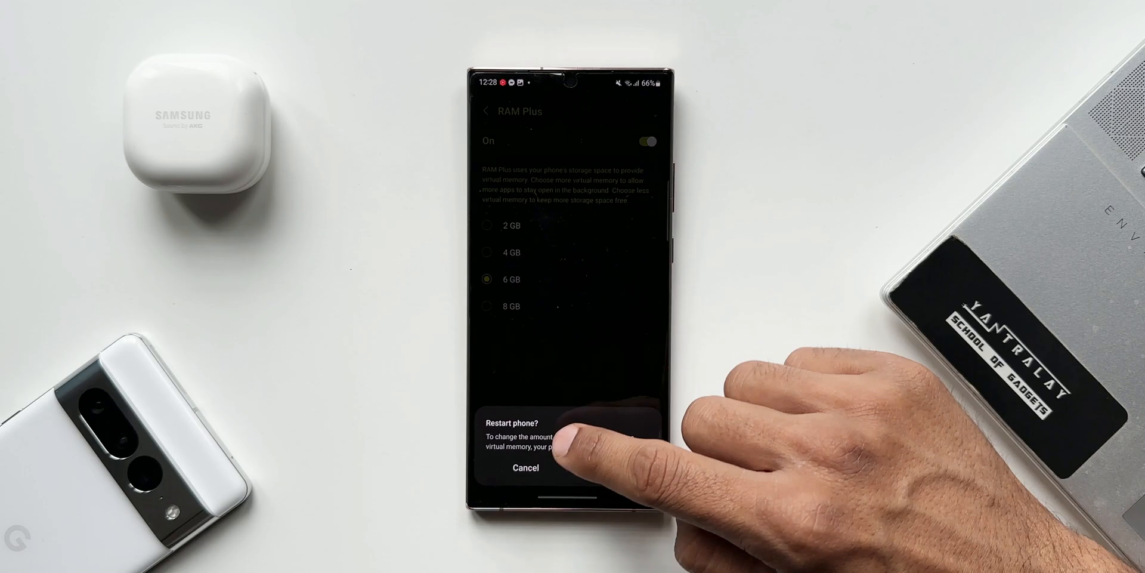
click(525, 467)
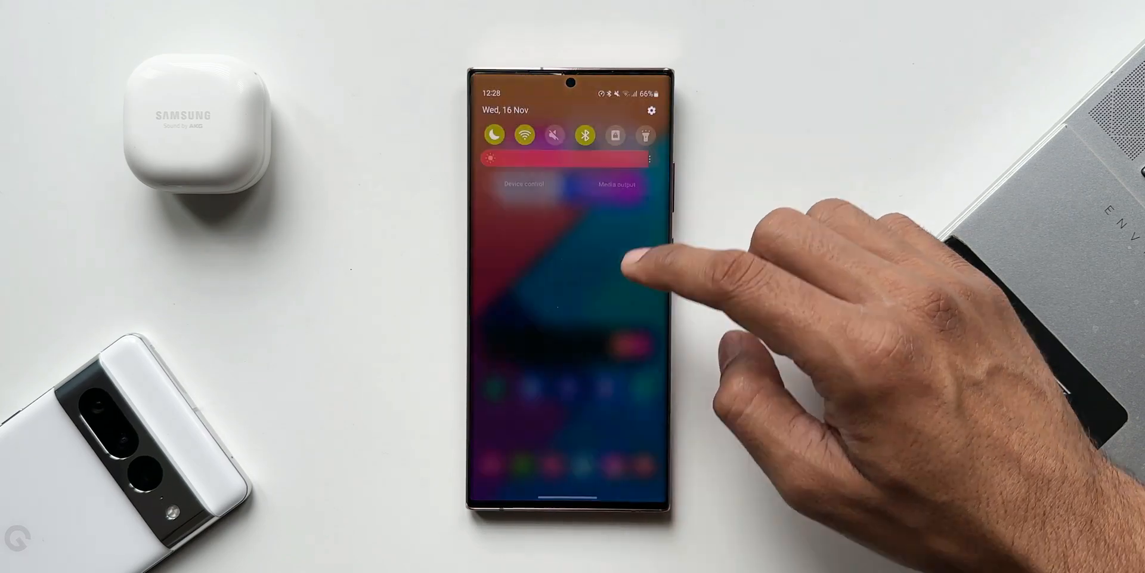
Open Settings from the quick panel and browse the Security and privacy dashboard.
click(651, 109)
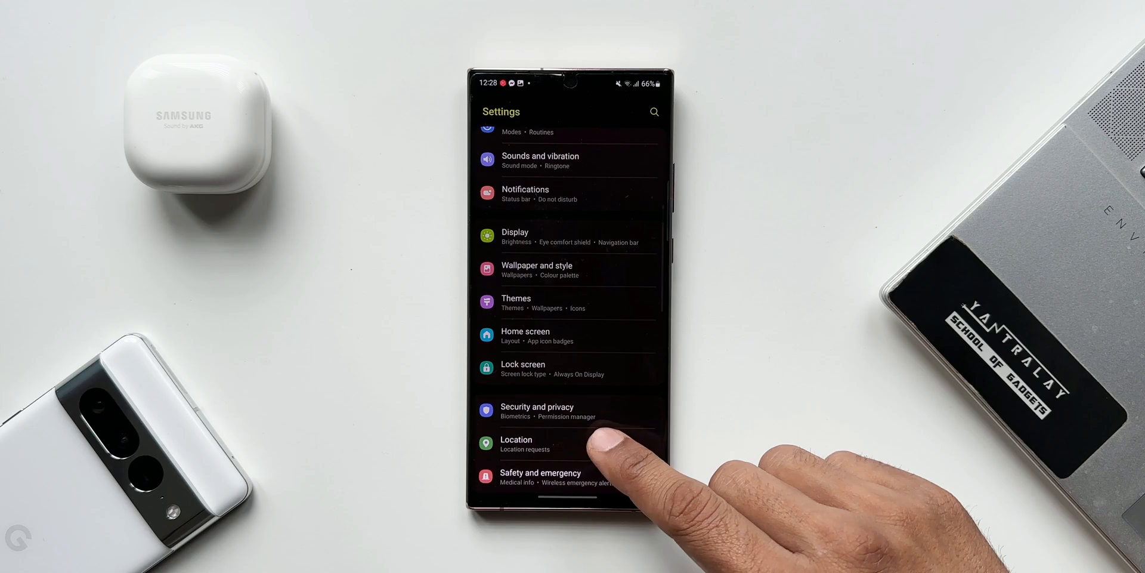
click(537, 412)
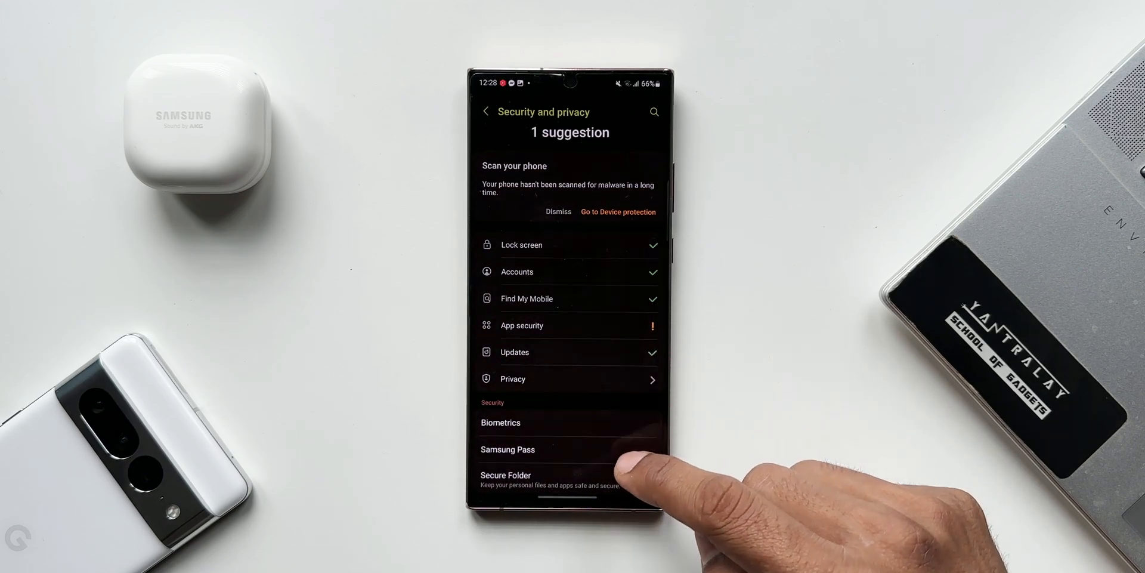
scroll(up, 3)
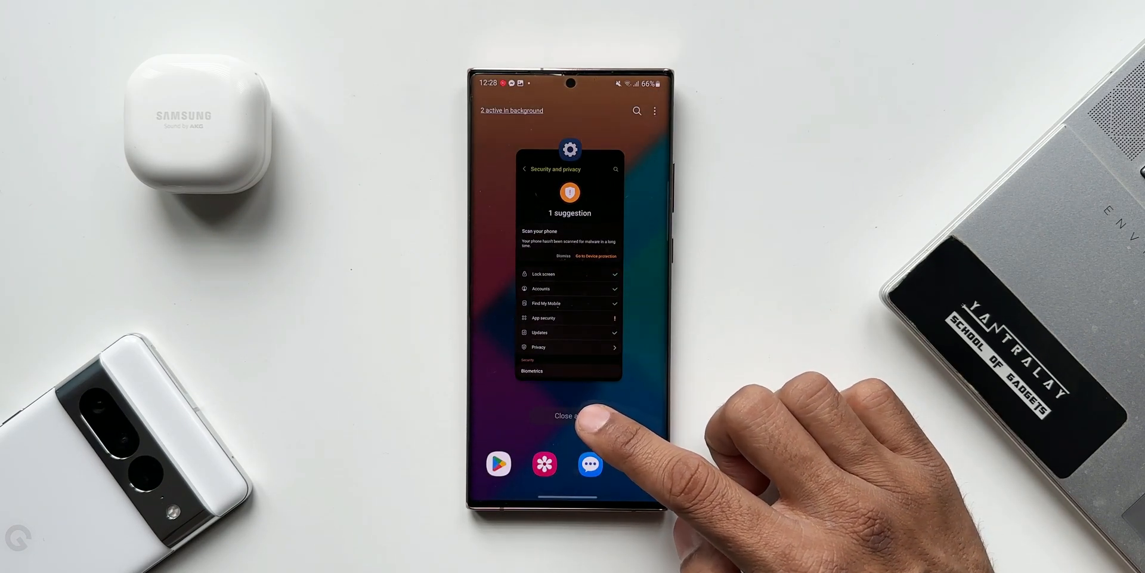
Close all background apps in Recents and open My Files to its recent files and storage list.
click(568, 415)
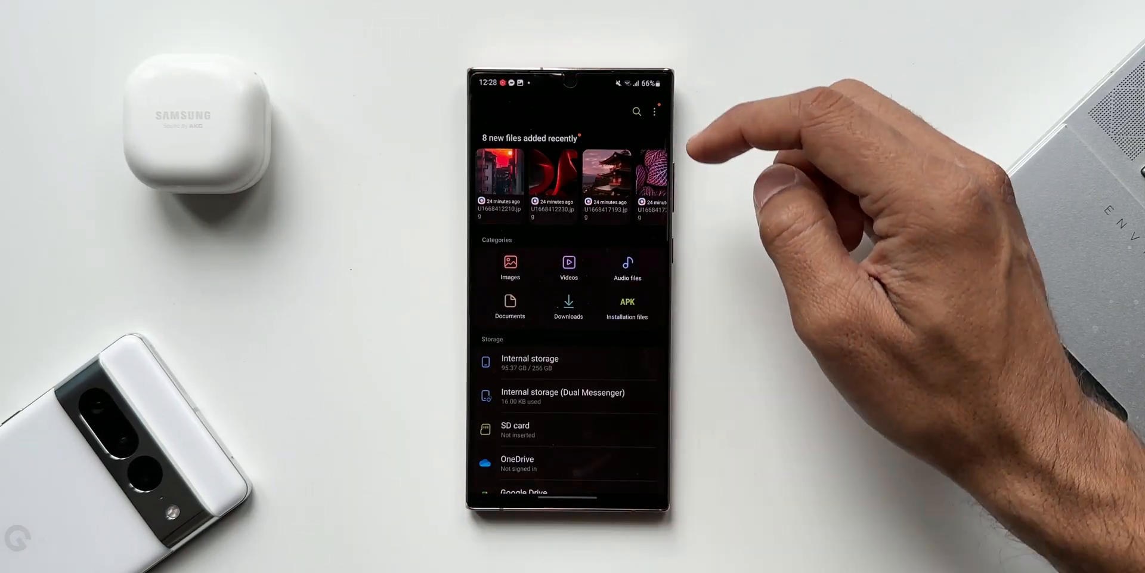
click(636, 111)
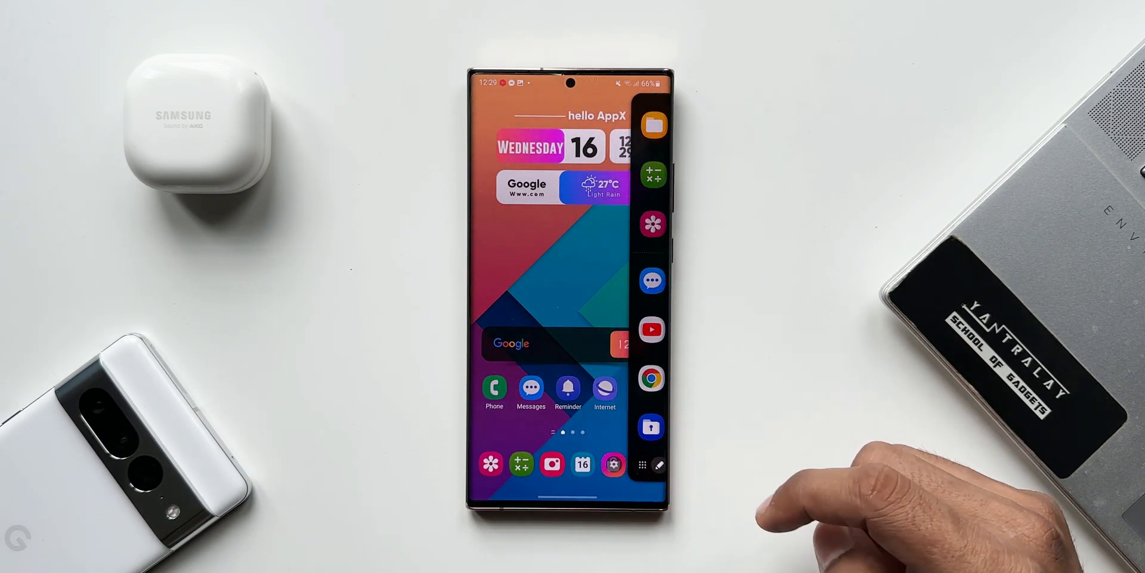
Turn on Show app names for the edge Apps panel, then launch Good Lock.
click(639, 464)
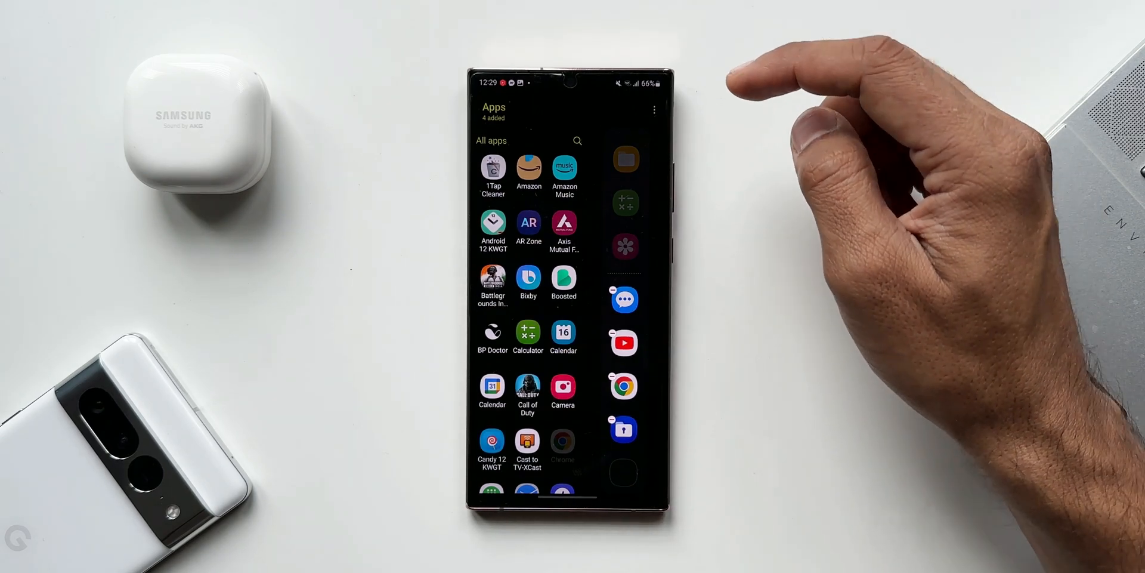
click(654, 110)
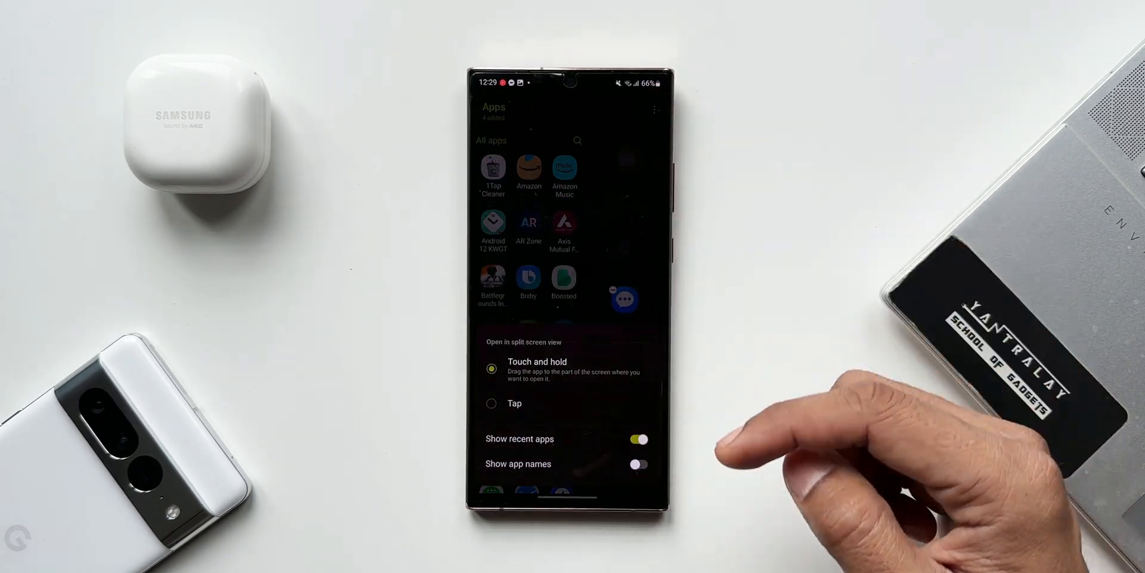
click(637, 463)
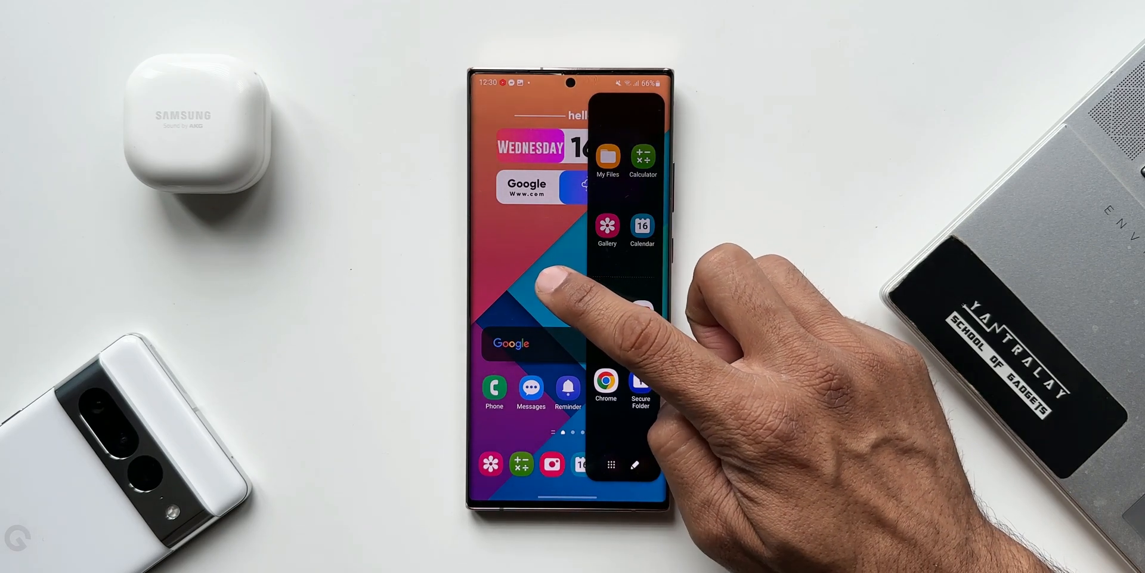
click(552, 285)
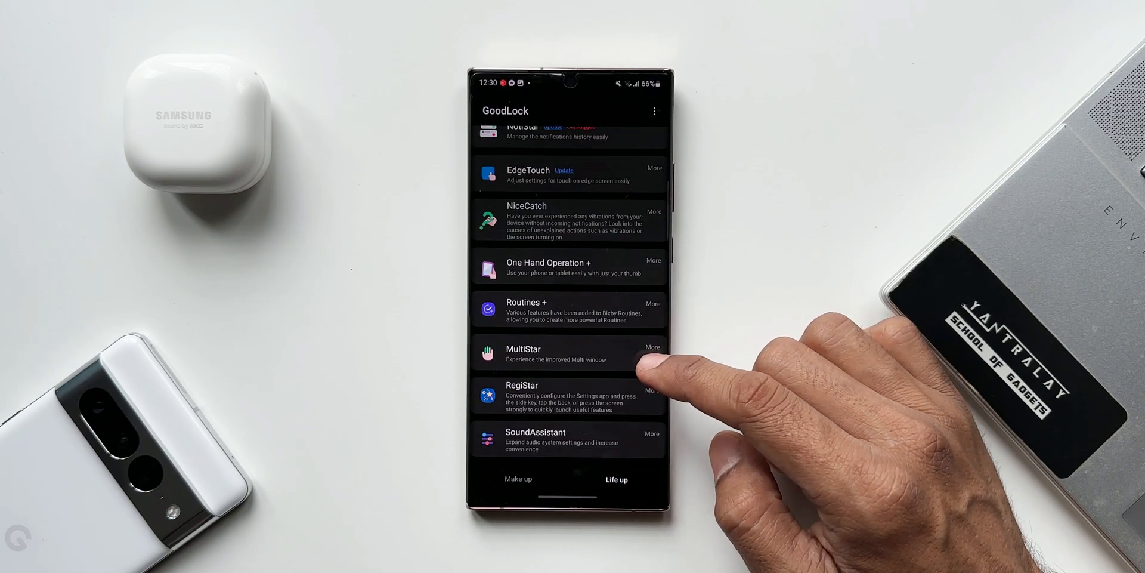
click(567, 396)
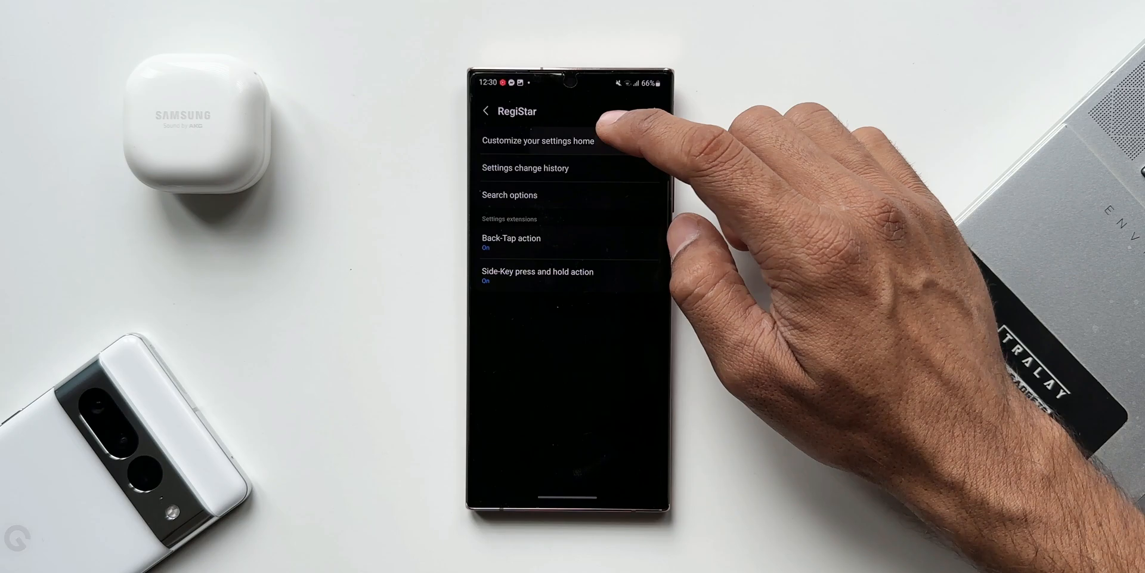
mouse_move(585, 204)
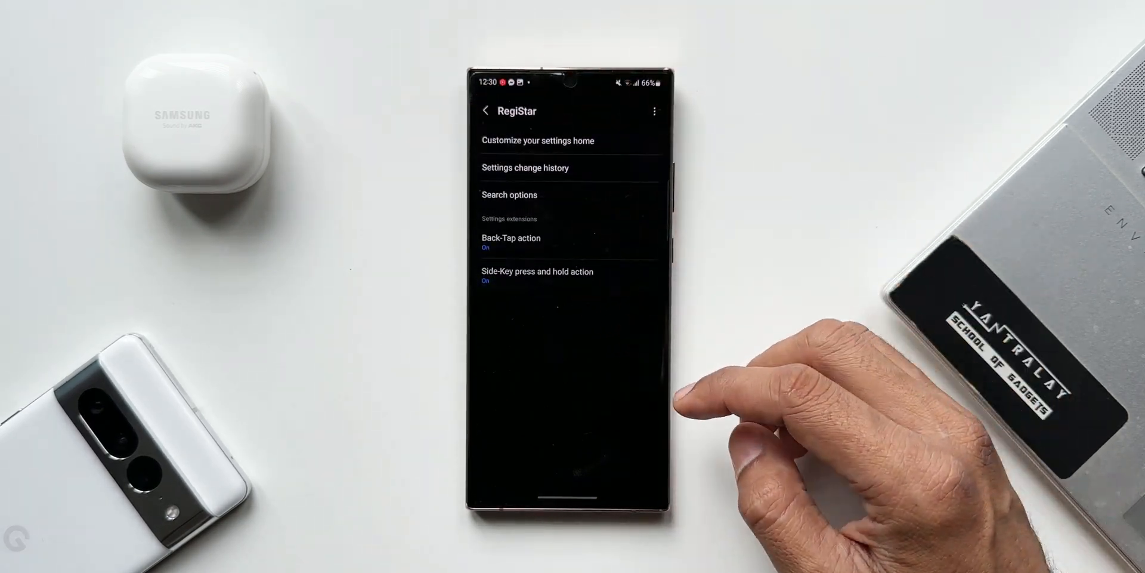
click(485, 110)
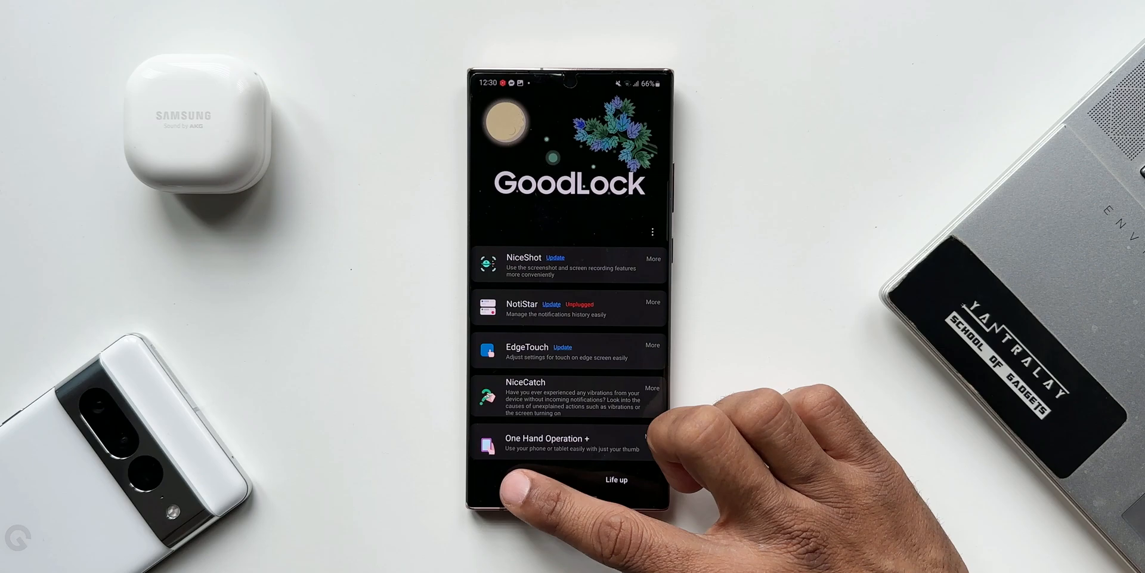
Scroll through Camera settings to the Grid lines toggle, shown switched on.
scroll(up, 3)
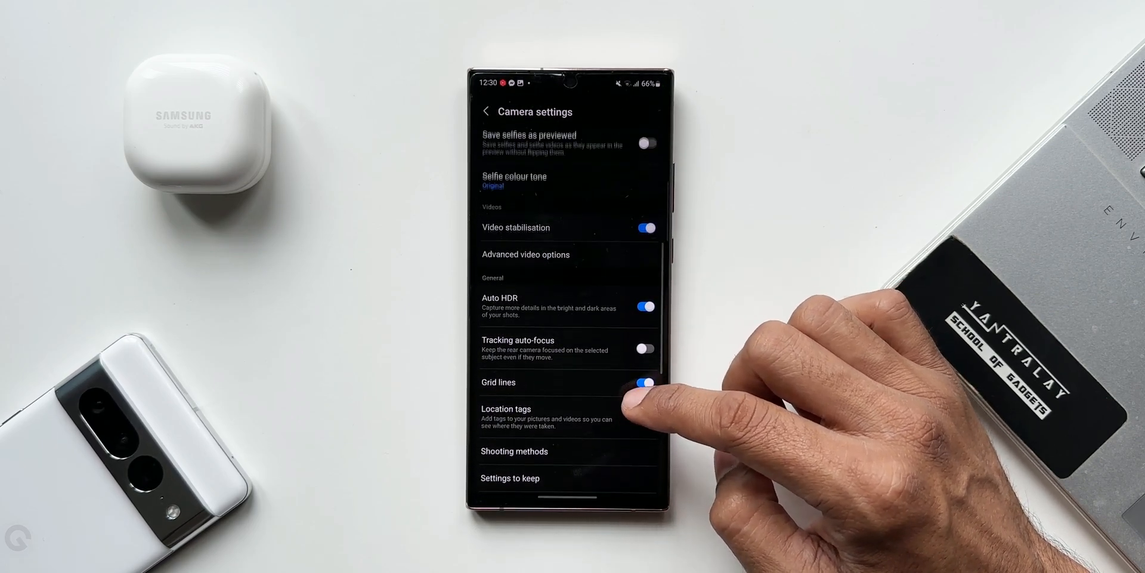
scroll(up, 3)
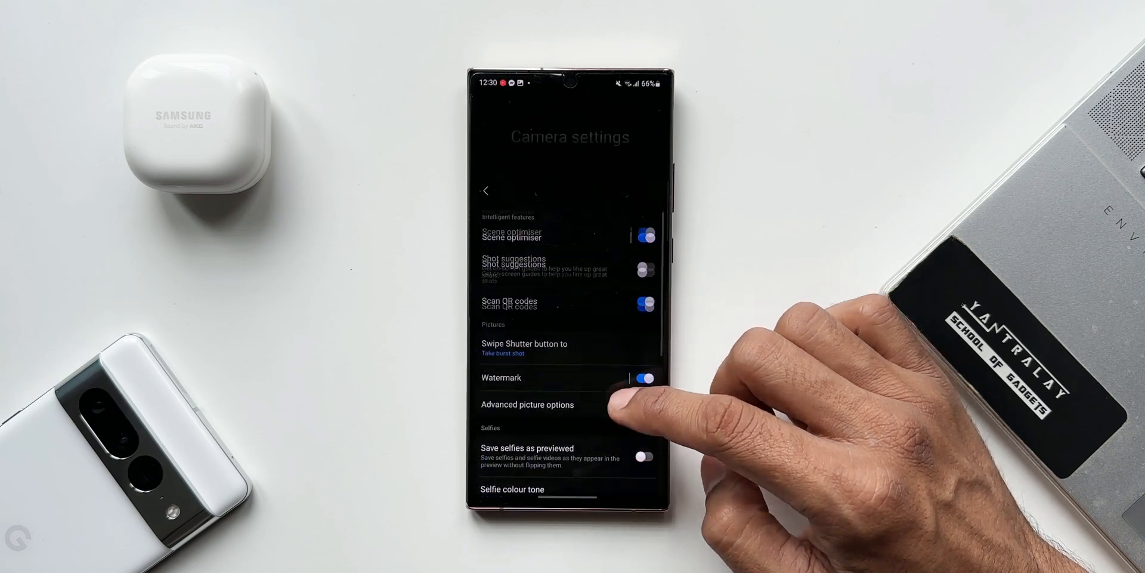